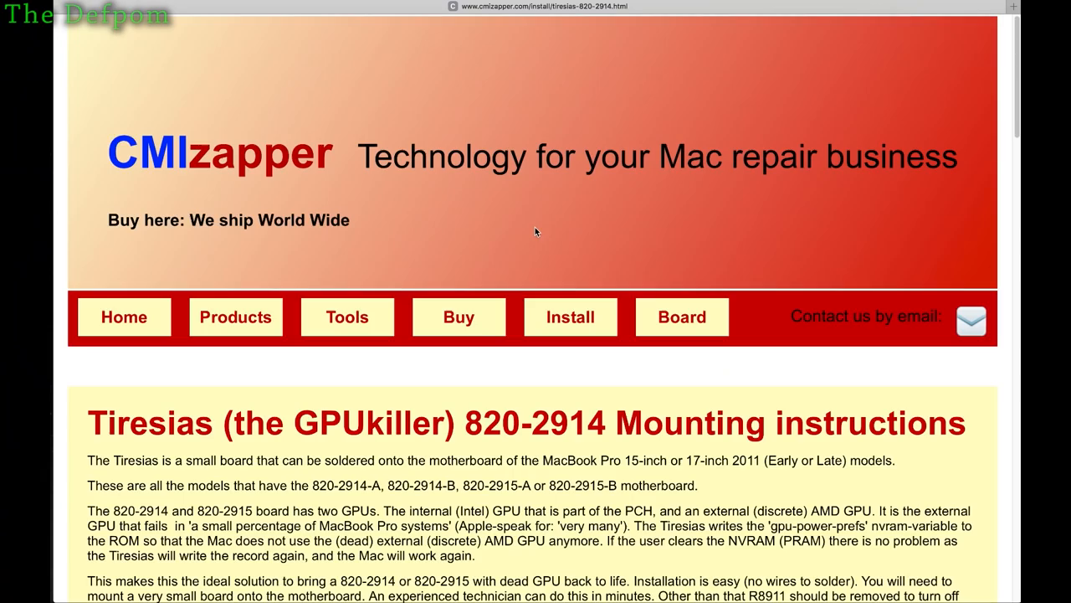
Confirm ASD startup tests passed and scroll through the 64 checked tests
{"action": "left_click", "coordinate": [458, 317]}
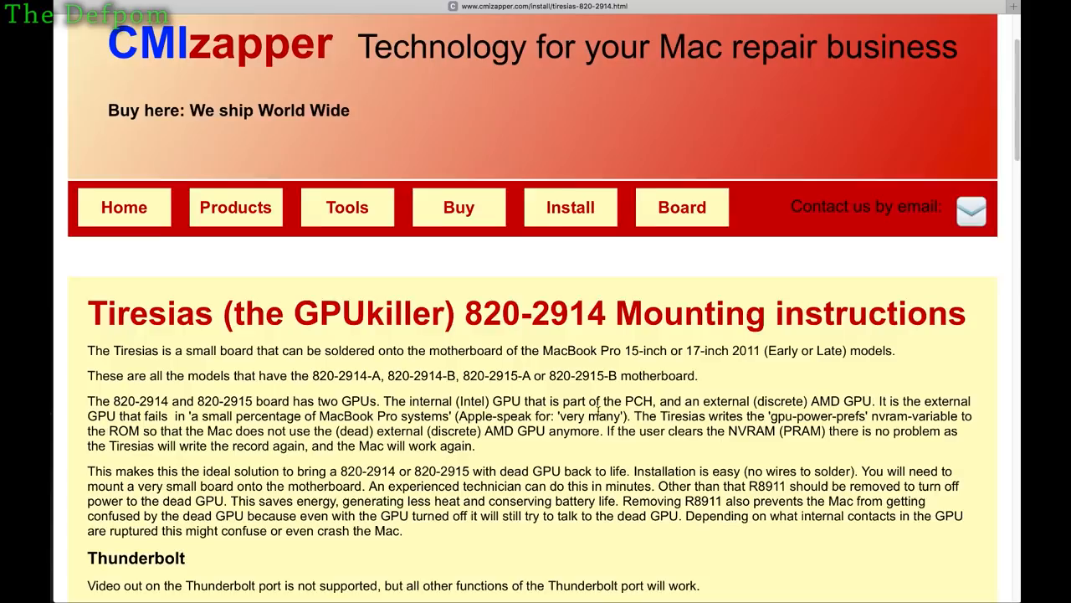
{"action": "scroll", "scroll_direction": "down", "scroll_amount": 3}
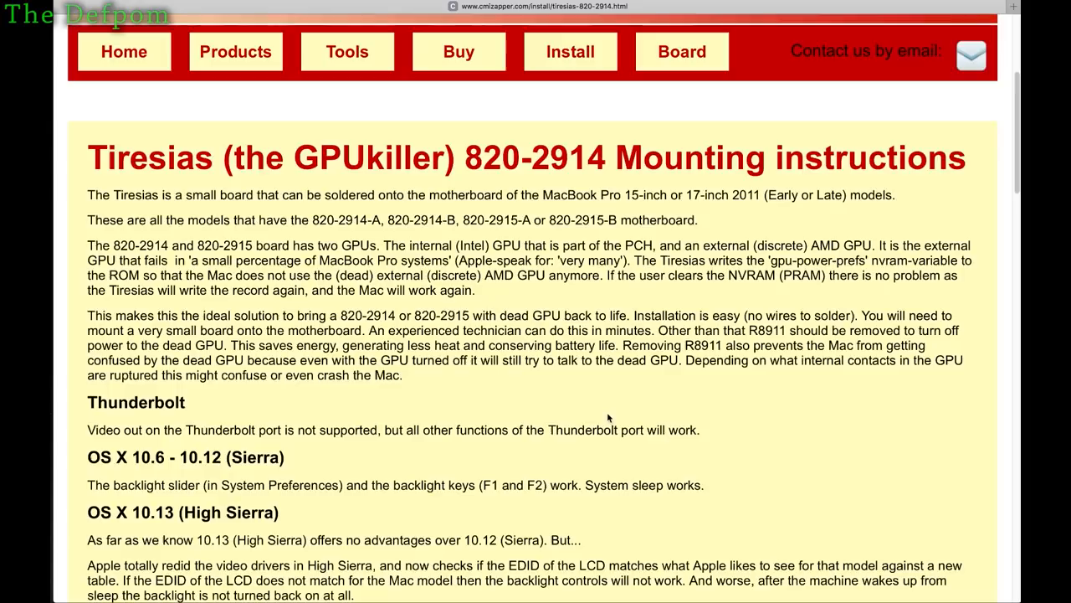
{"action": "scroll", "scroll_direction": "down", "scroll_amount": 3}
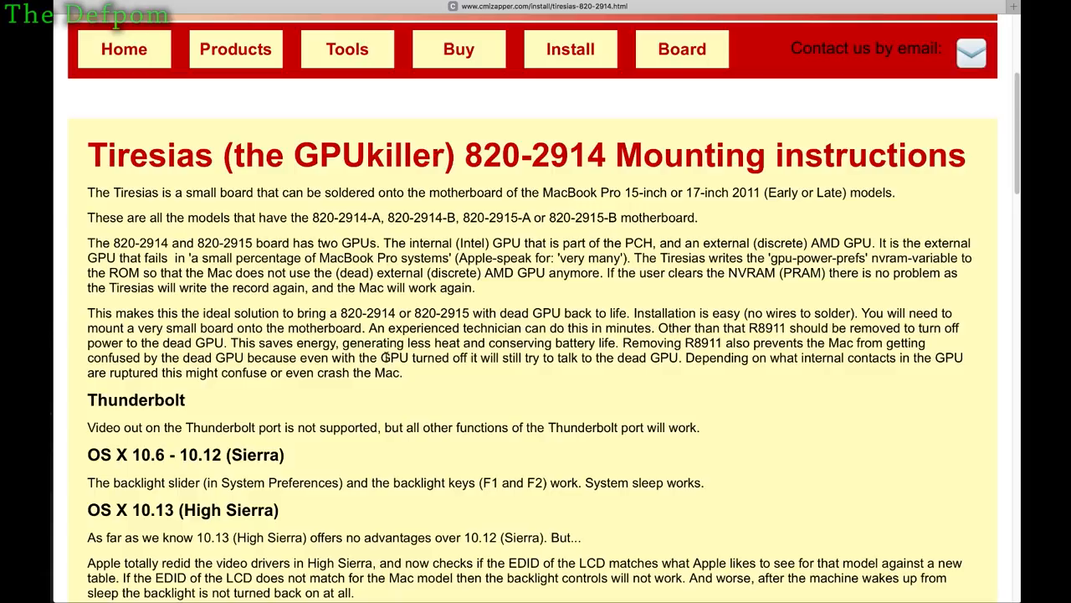
{"action": "scroll", "scroll_direction": "down", "scroll_amount": 3}
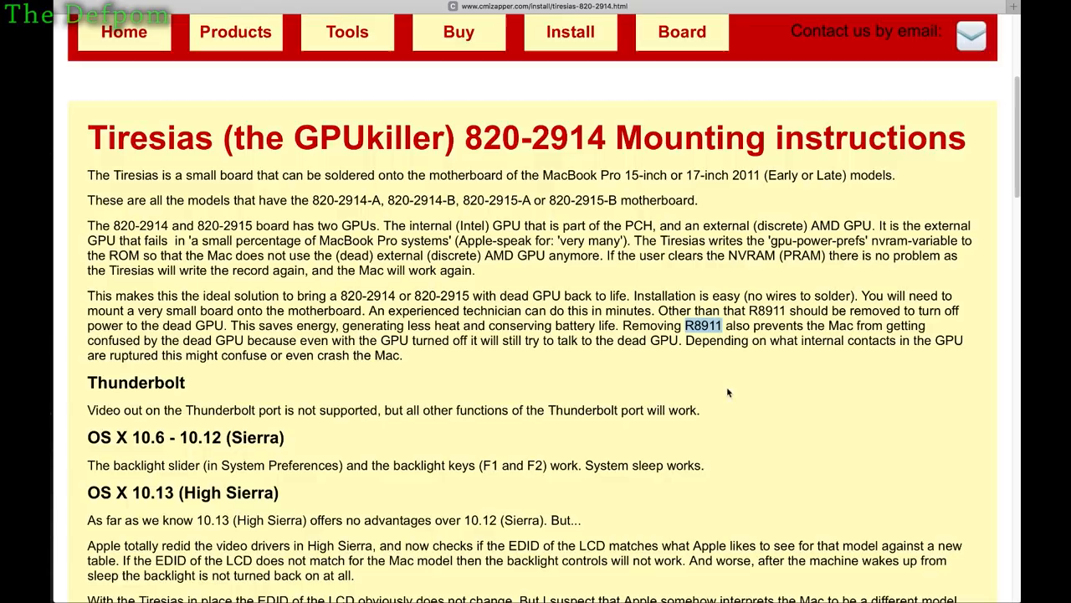
{"action": "scroll", "scroll_direction": "down", "scroll_amount": 3}
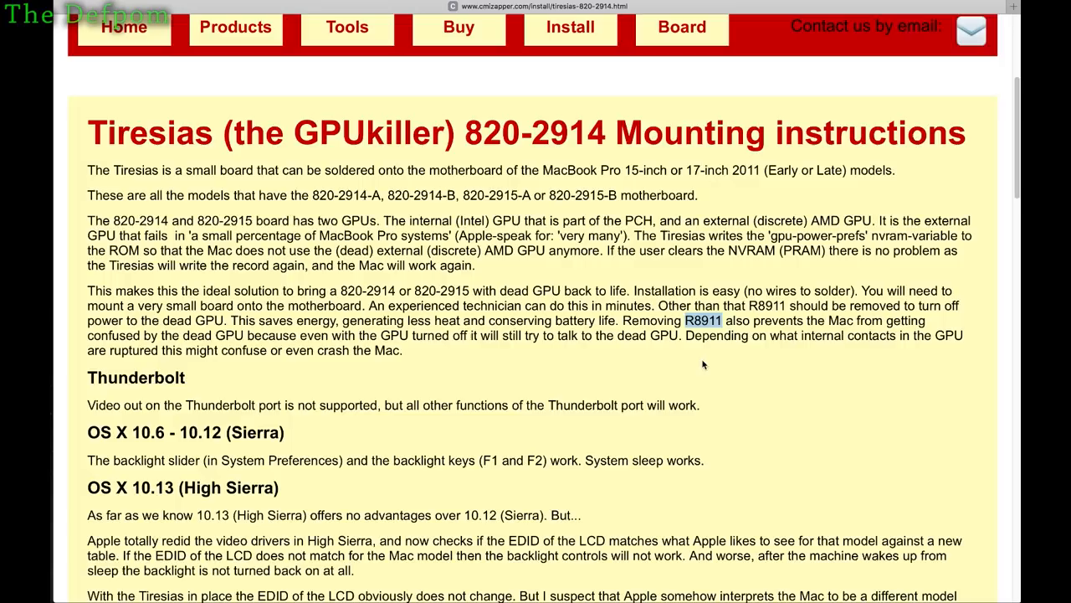
{"action": "scroll", "scroll_direction": "down", "scroll_amount": 3}
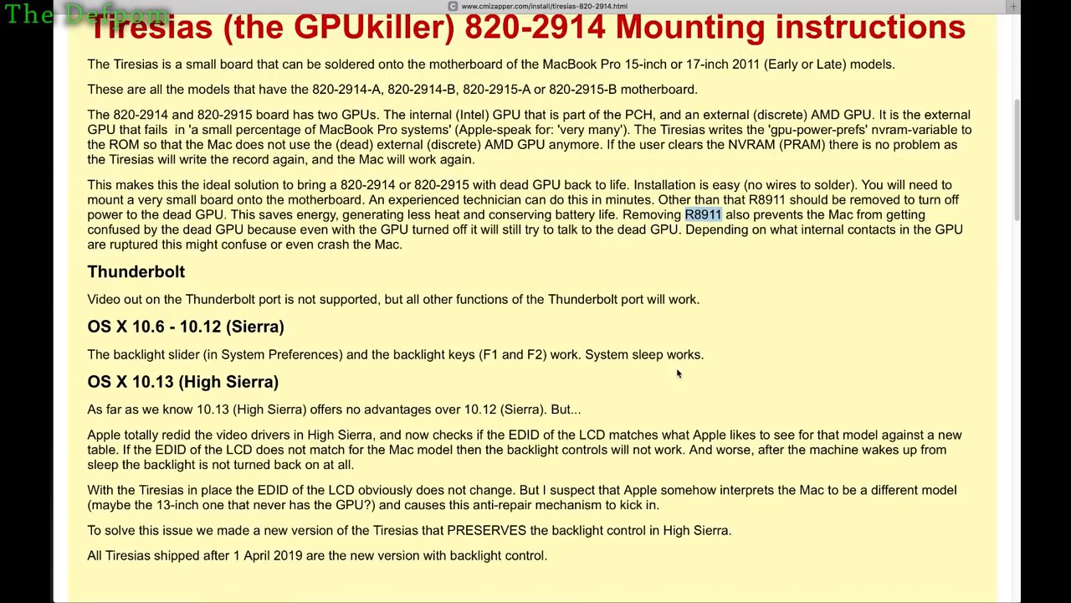
{"action": "mouse_move", "coordinate": [326, 384]}
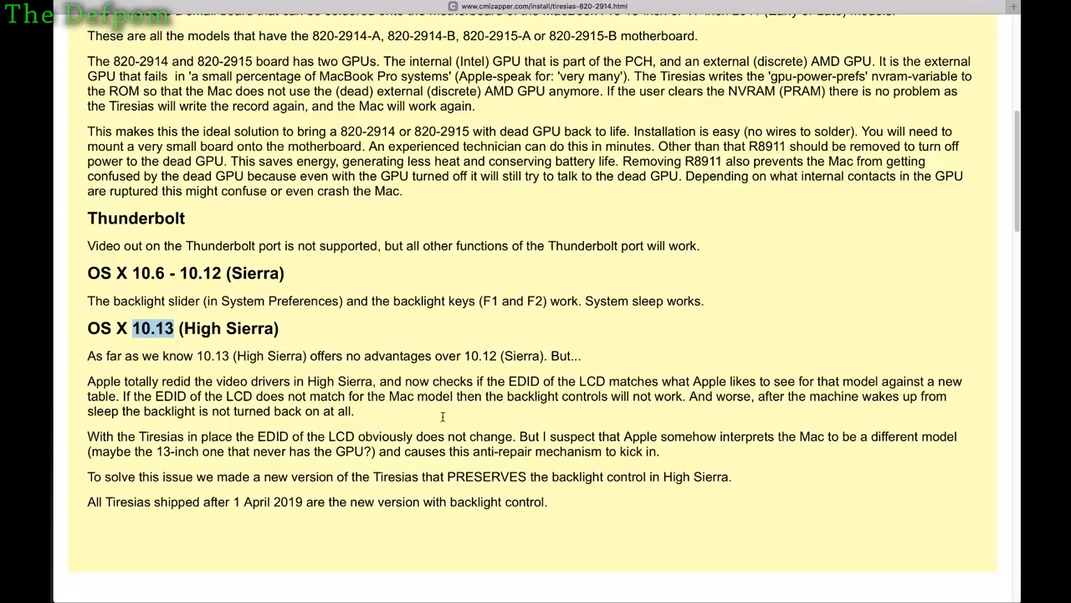
{"action": "scroll", "scroll_direction": "down", "scroll_amount": 3}
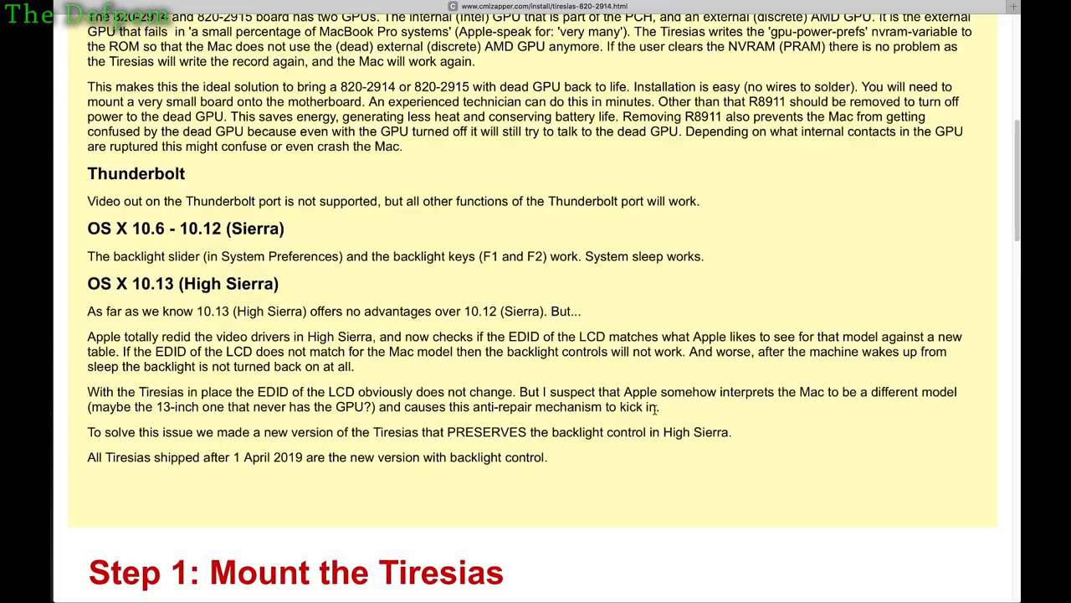
{"action": "scroll", "scroll_direction": "down", "scroll_amount": 3}
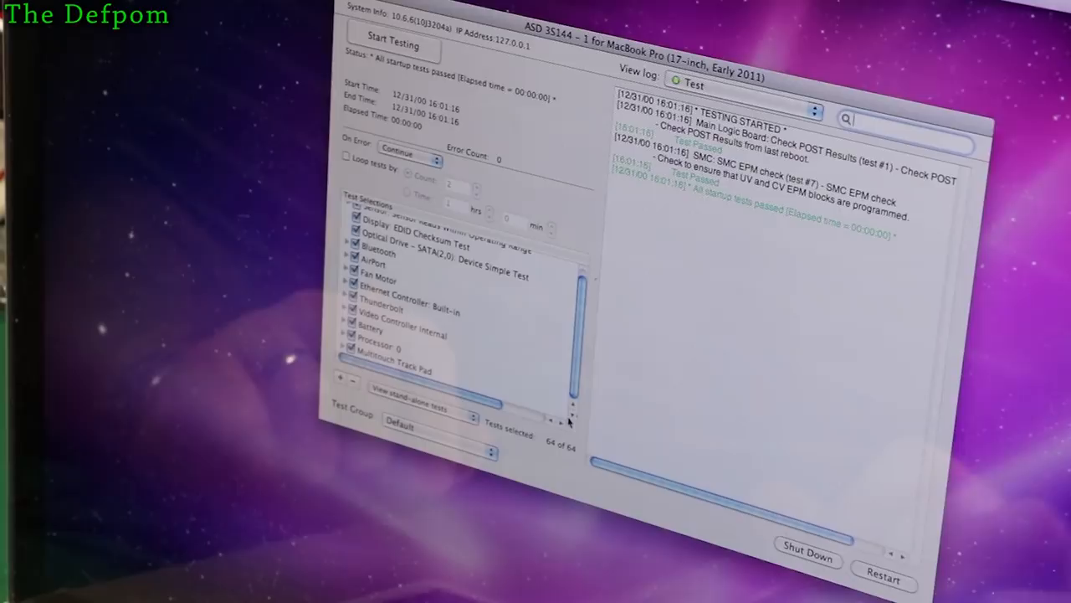
{"action": "left_click", "coordinate": [391, 47]}
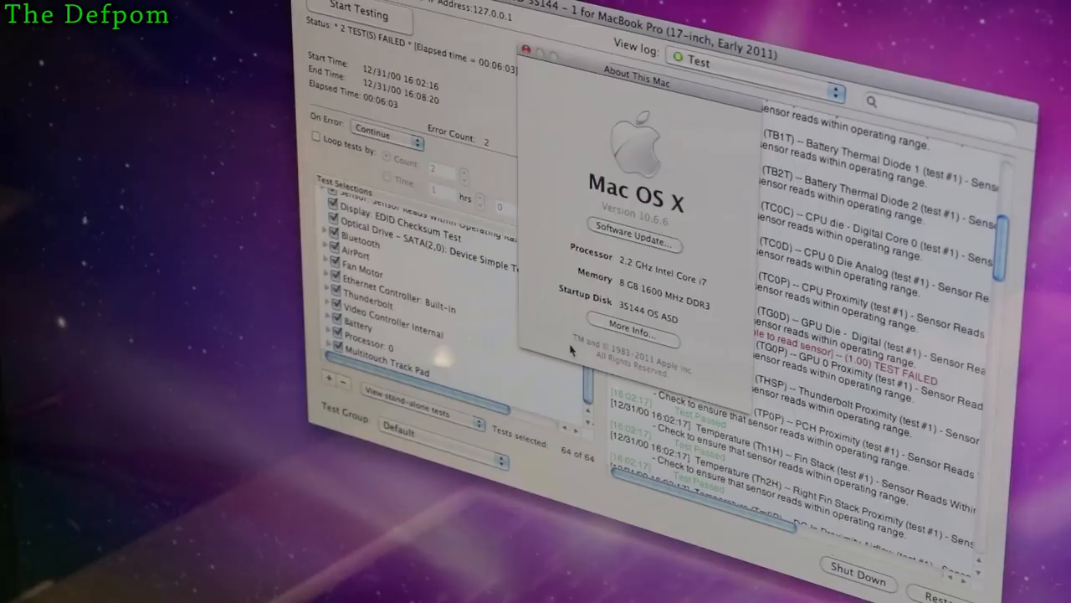
Open System Profiler's Graphics/Displays report showing Intel HD Graphics 3000 at 1920 x 1200
{"action": "left_click", "coordinate": [633, 330]}
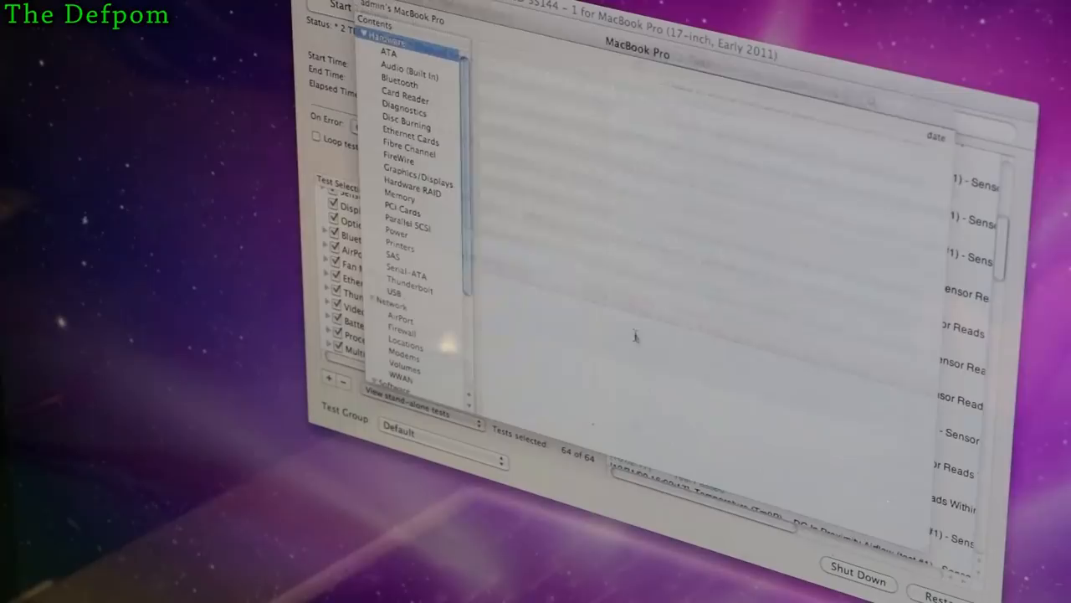
{"action": "left_click", "coordinate": [418, 178]}
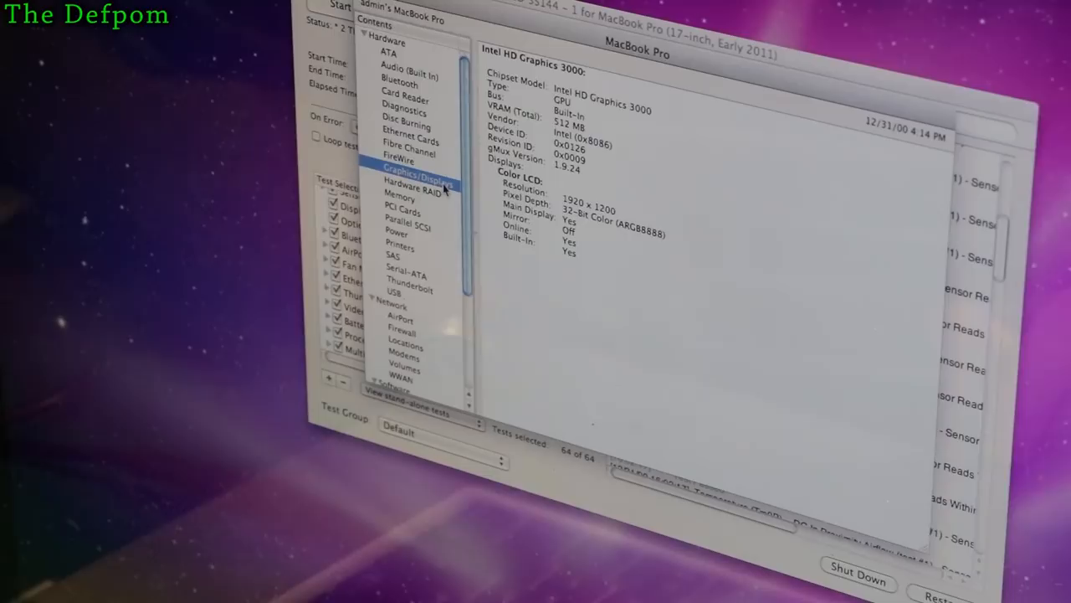